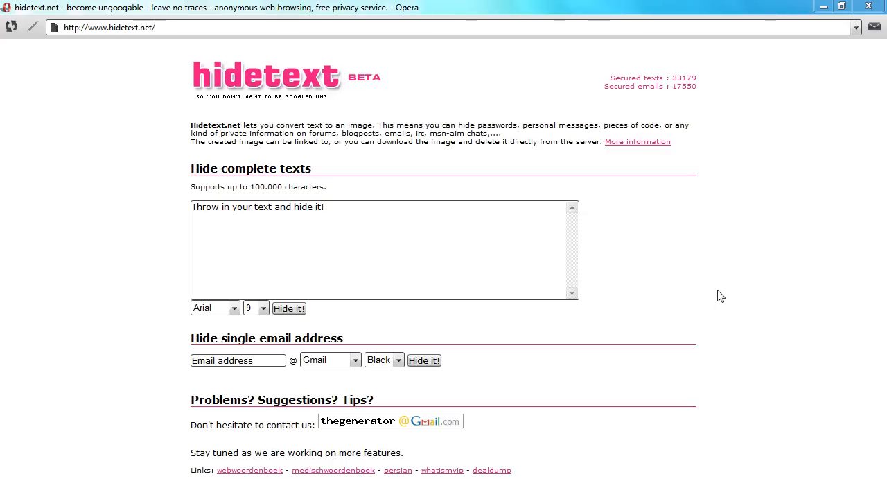
mouse_move(142, 92)
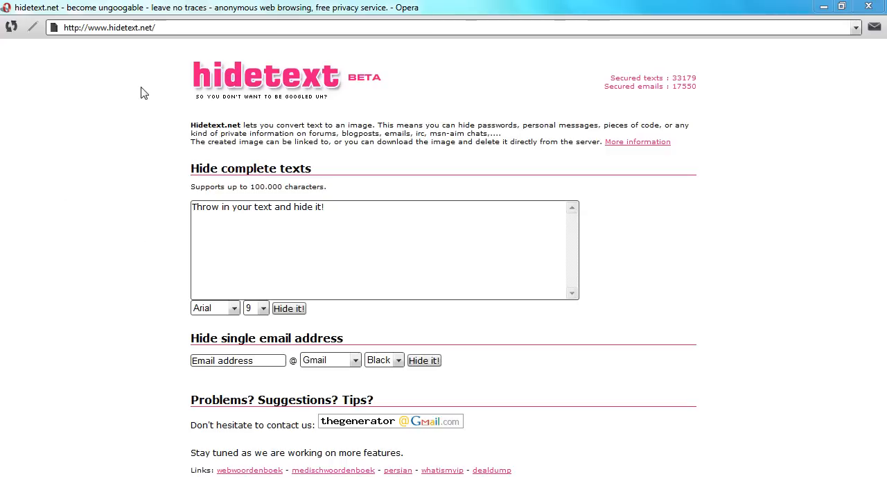
mouse_move(235, 262)
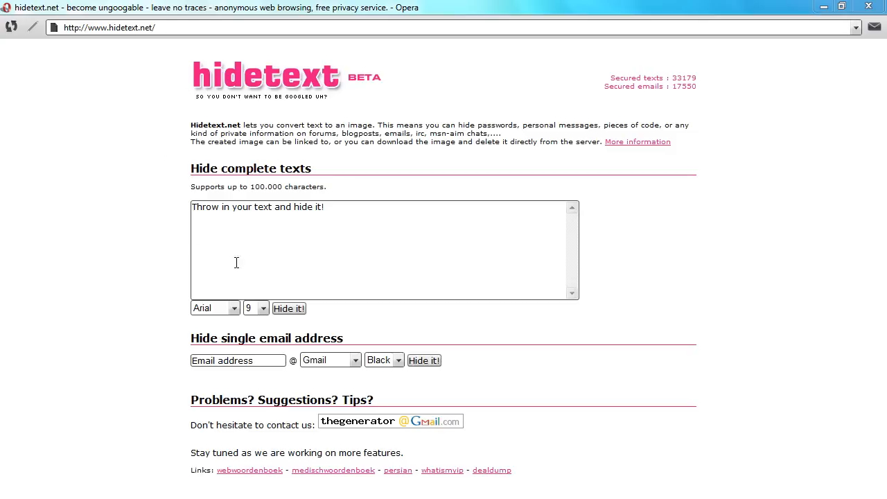
mouse_move(357, 229)
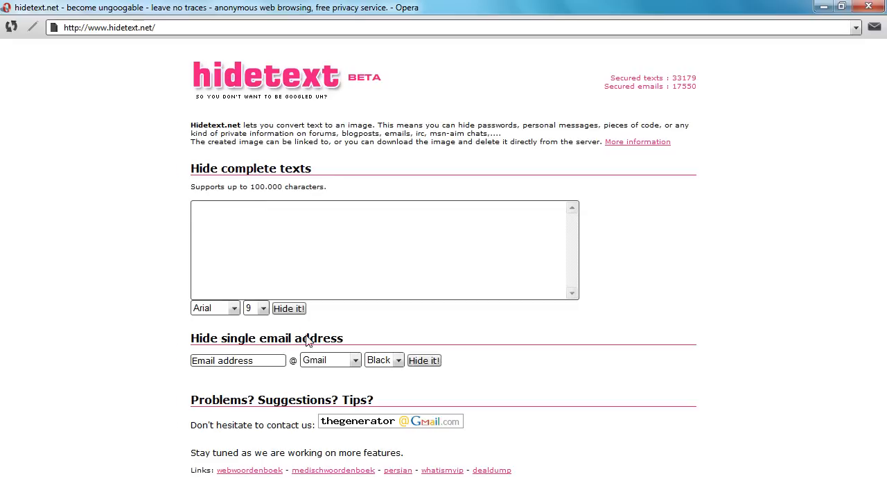
mouse_move(276, 354)
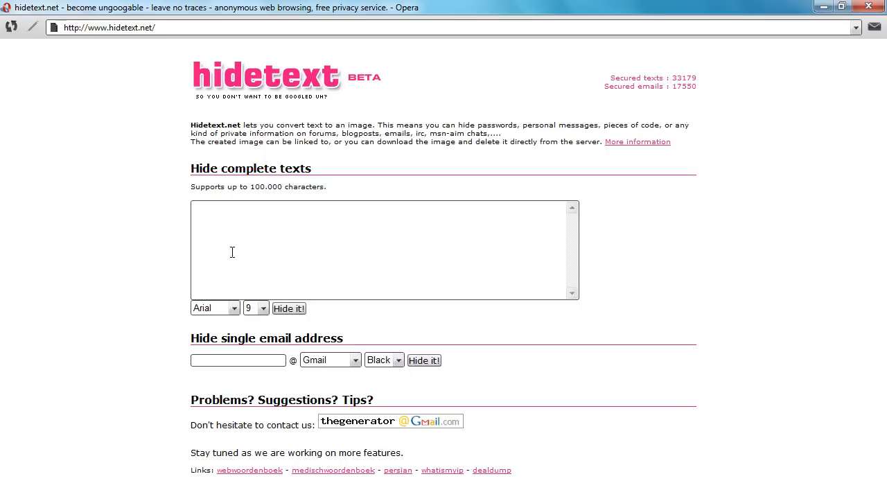
mouse_move(254, 257)
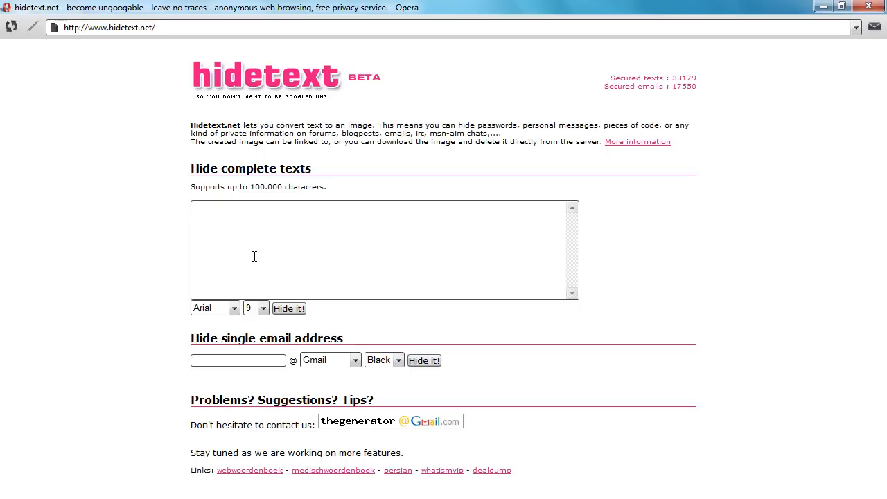
- Type the sentence 'I am planing to bui... my basement.' and convert it into a GIF
text(I am)
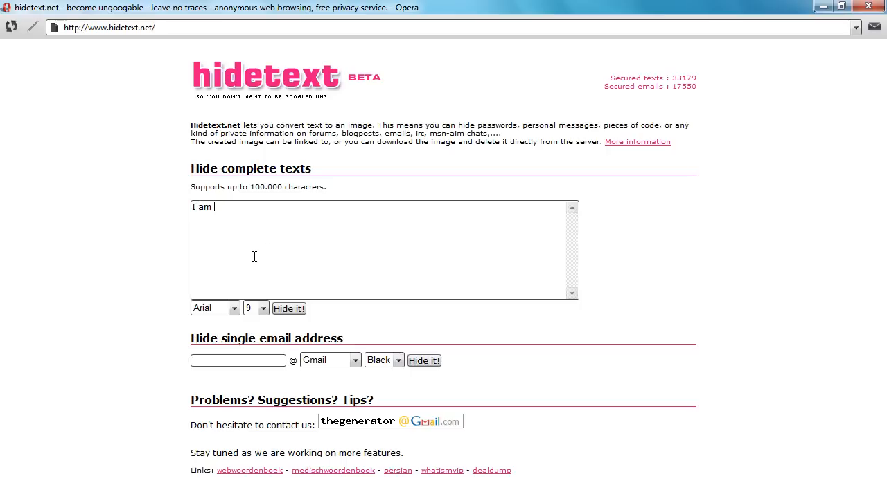
text(planing to build a bomb in)
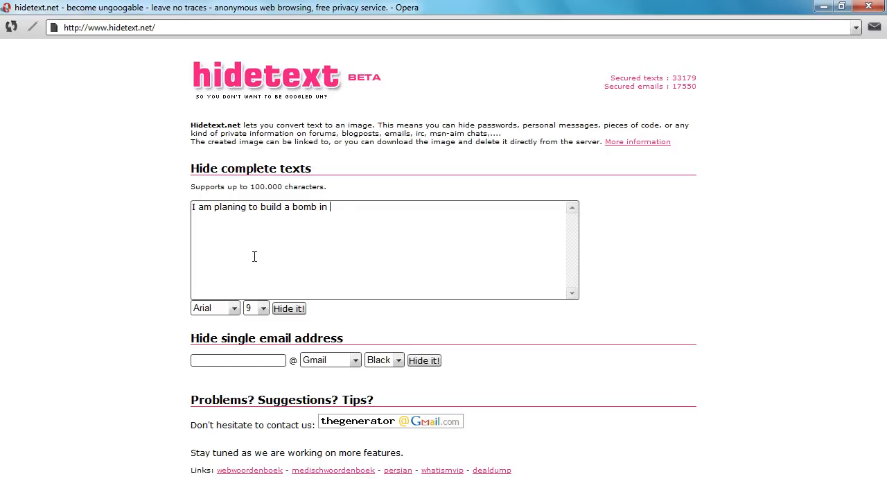
text(my basement.)
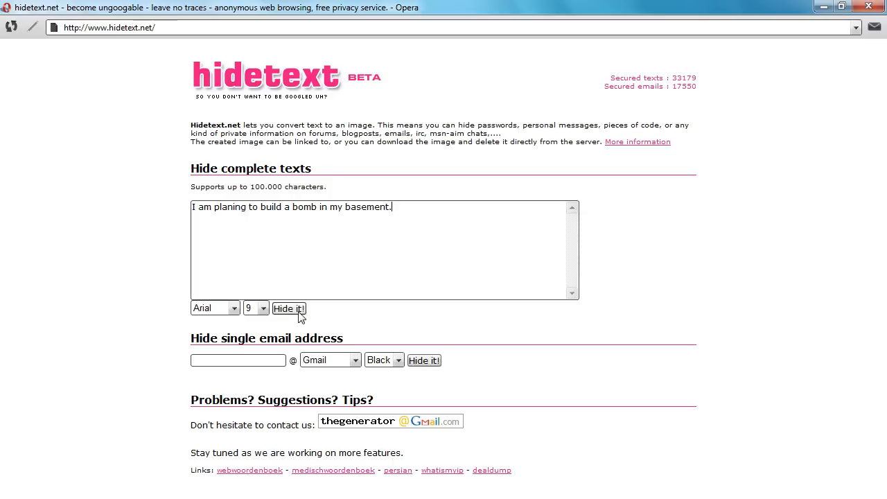
click(289, 308)
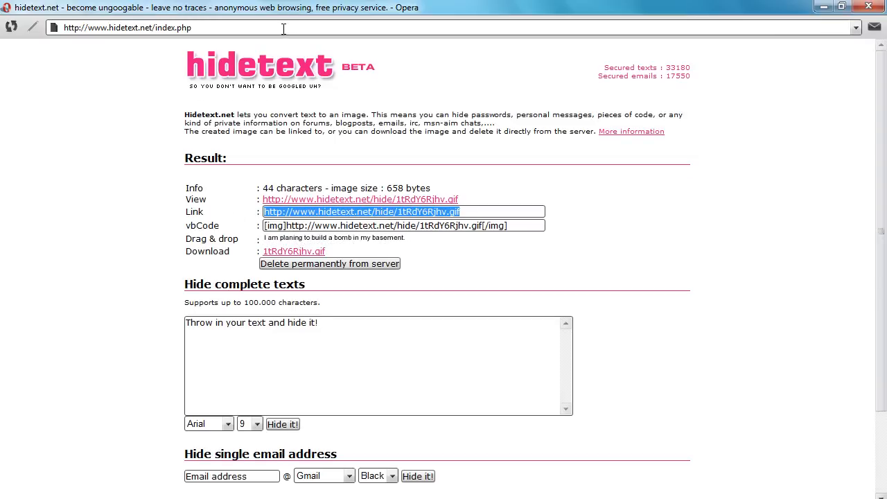
- View the generated sentence GIF, then return and clear the text box placeholder
click(359, 200)
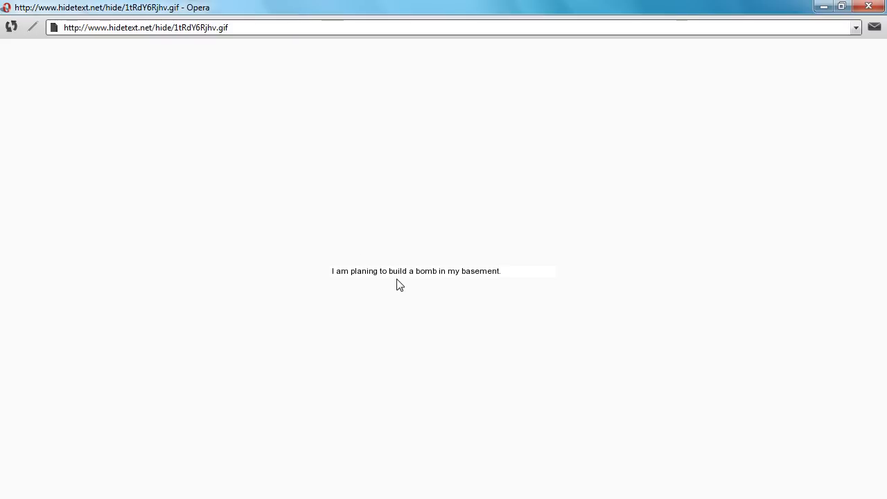
mouse_move(386, 238)
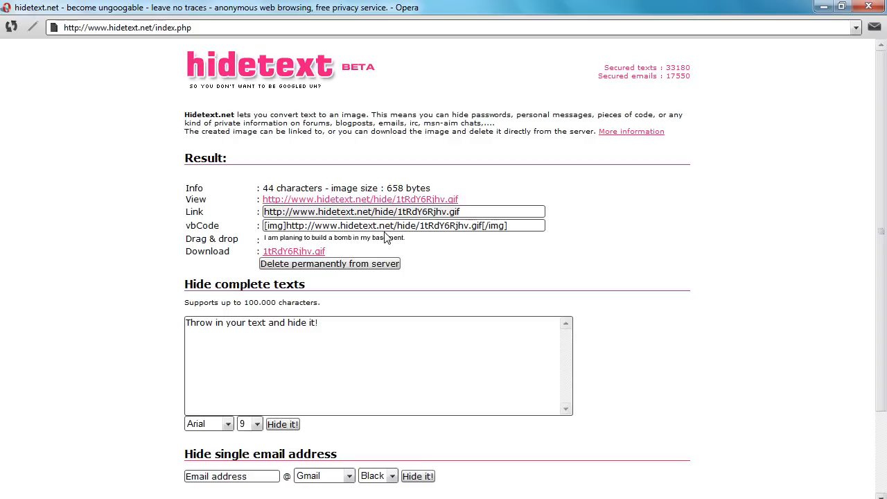
click(375, 344)
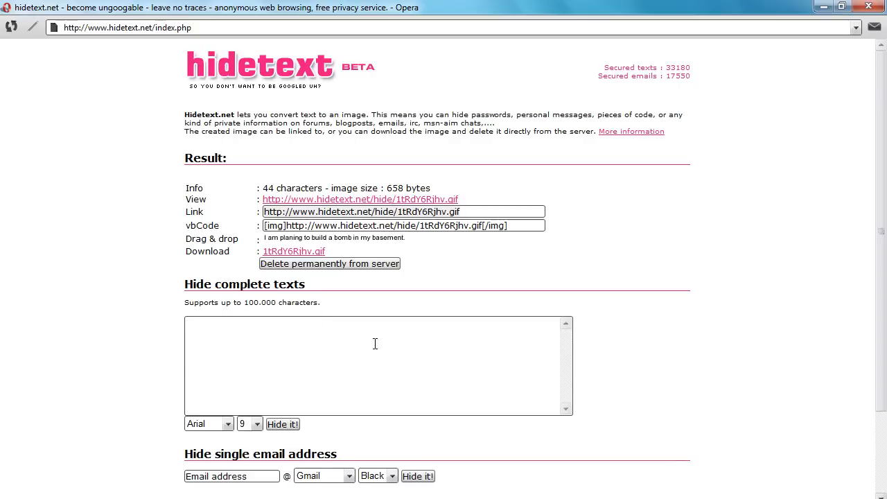
mouse_move(139, 307)
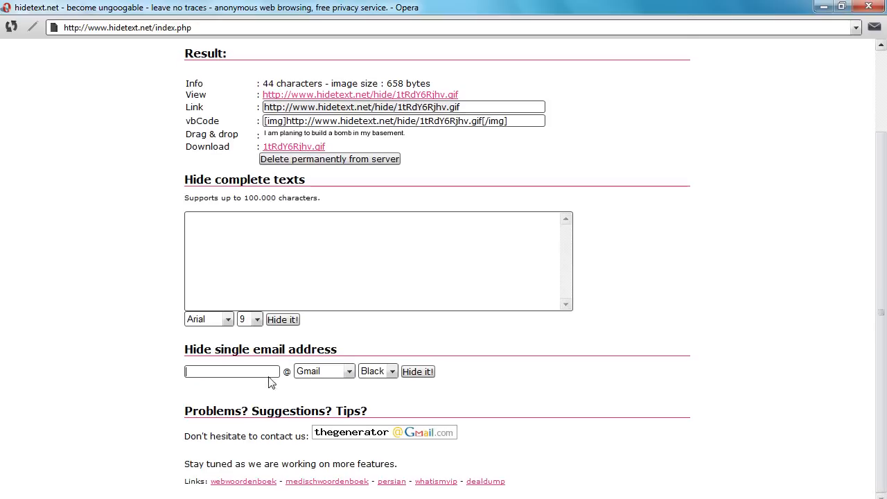
- Enter 'email' with the Gmail domain and generate a black email GIF
text(email)
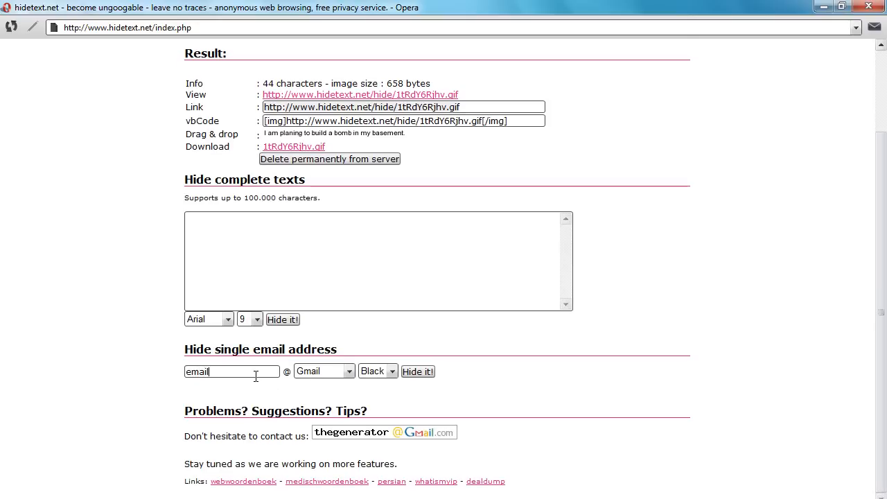
click(348, 370)
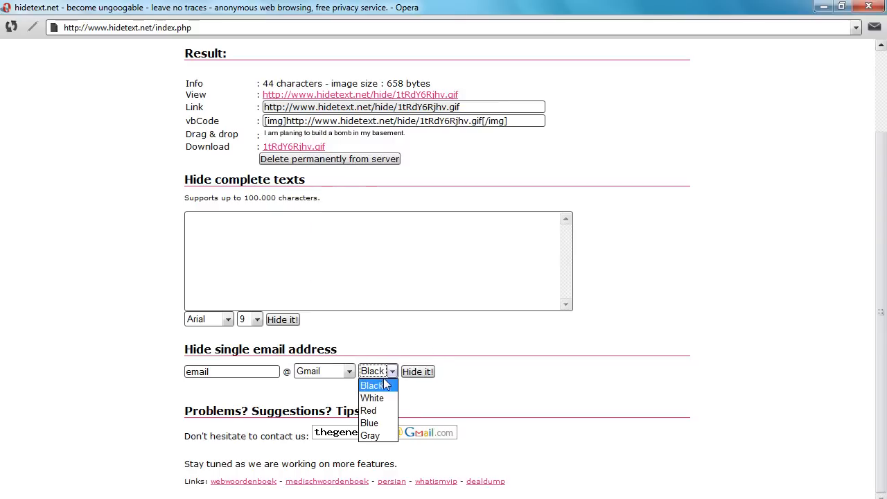
click(370, 386)
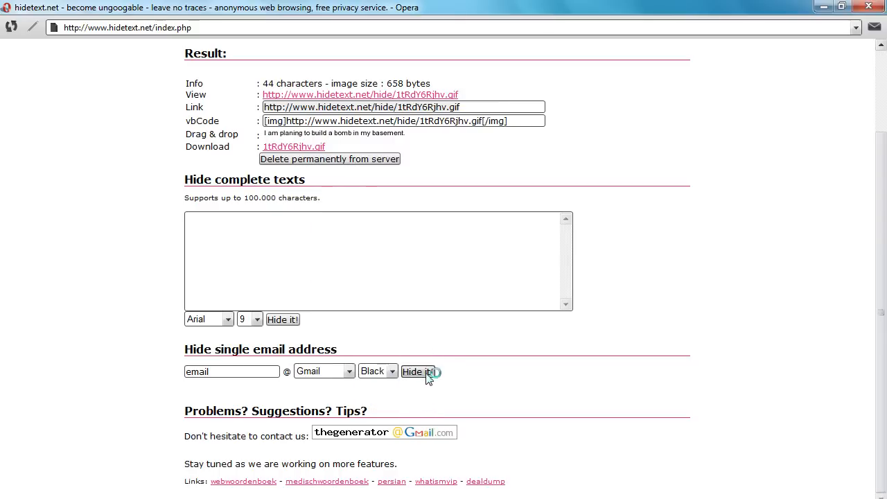
click(417, 371)
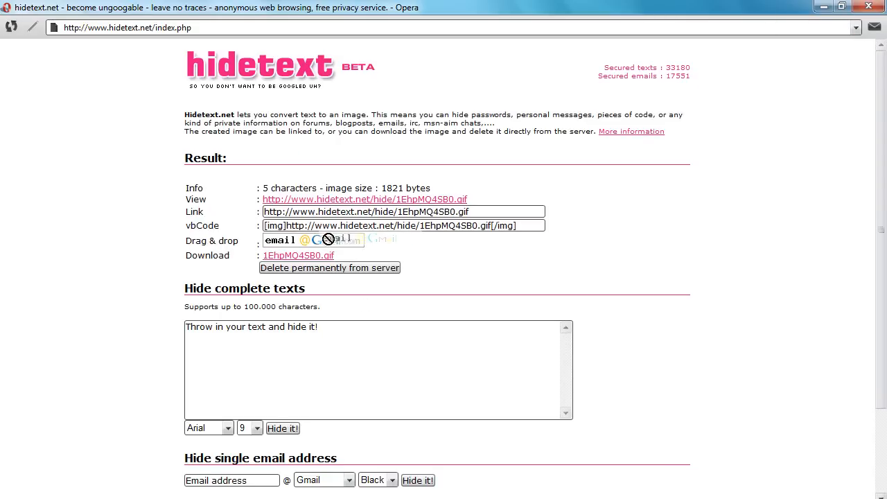
triple_click(402, 211)
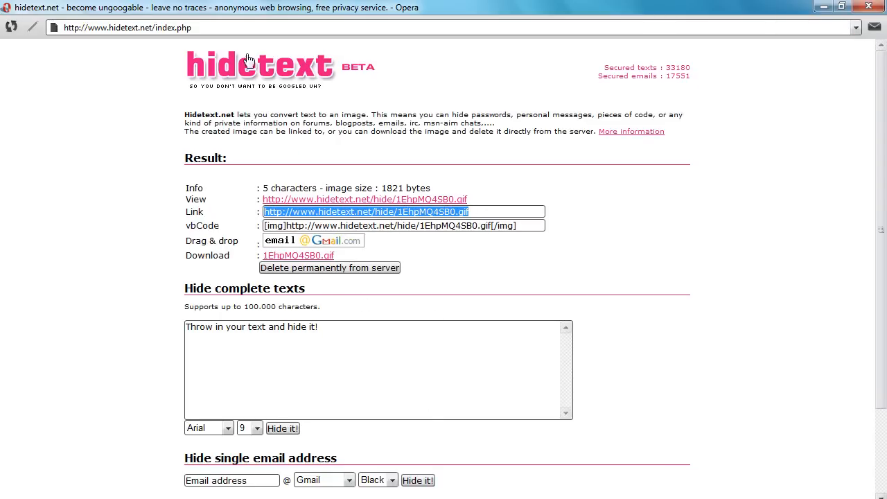
click(372, 200)
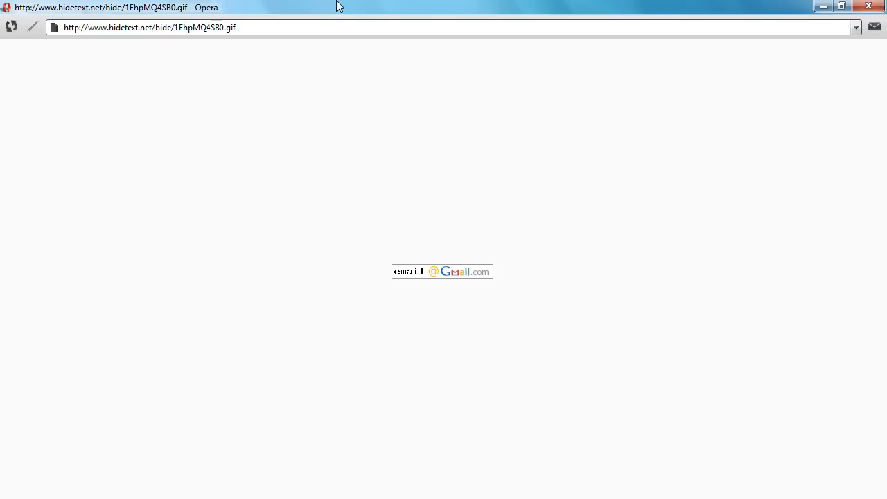
mouse_move(419, 283)
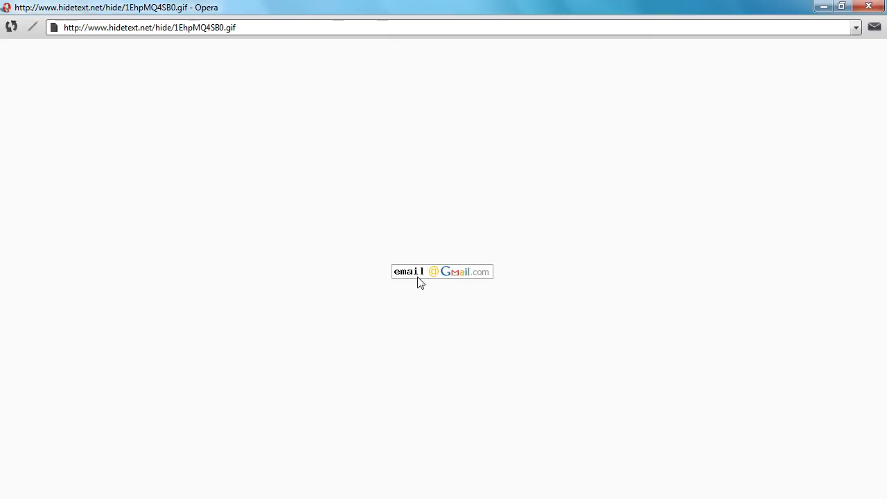
mouse_move(296, 217)
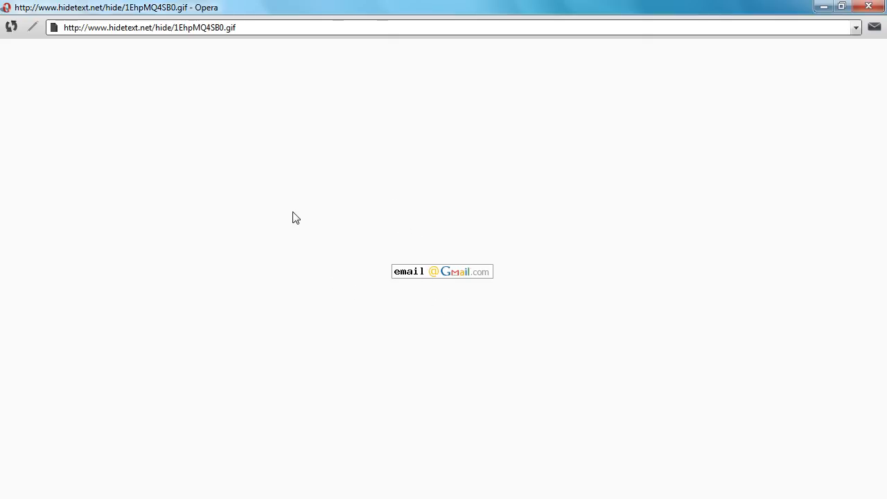
mouse_move(291, 250)
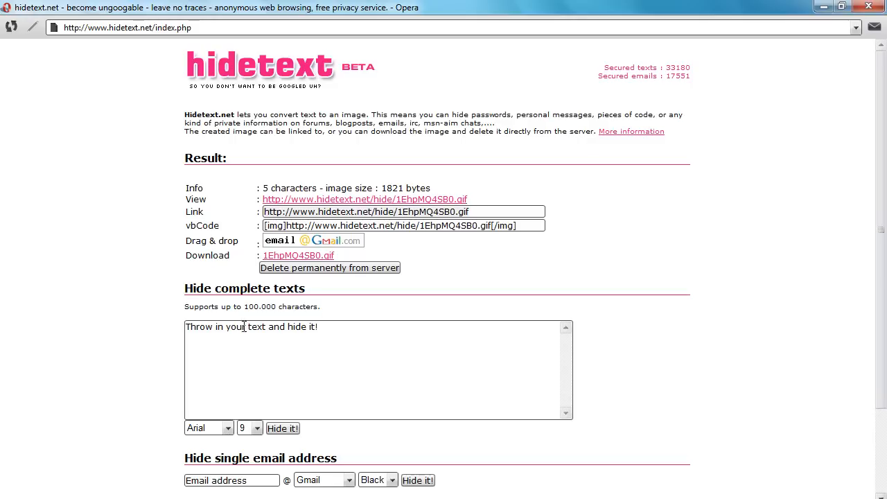
mouse_move(345, 367)
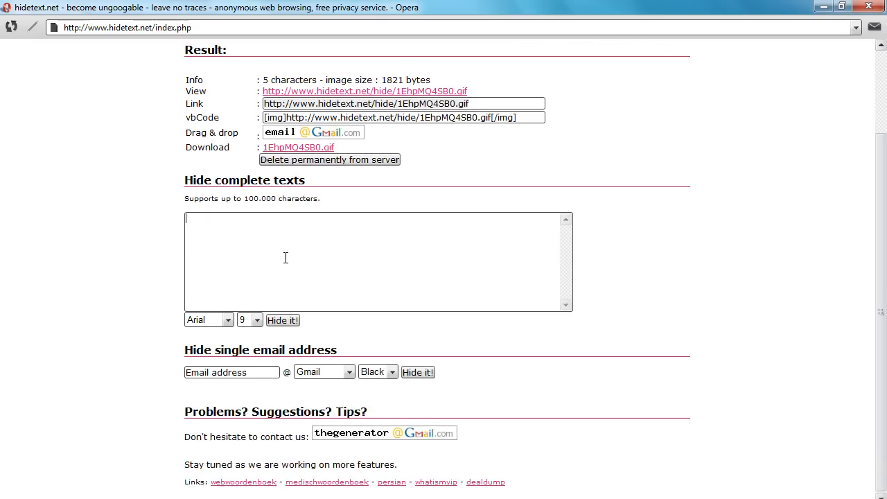
- Clear the placeholder from the email address field
click(232, 371)
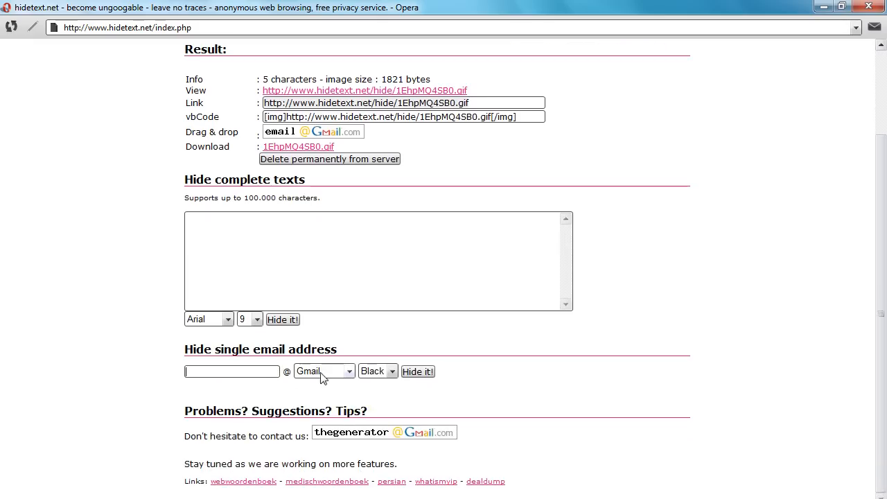